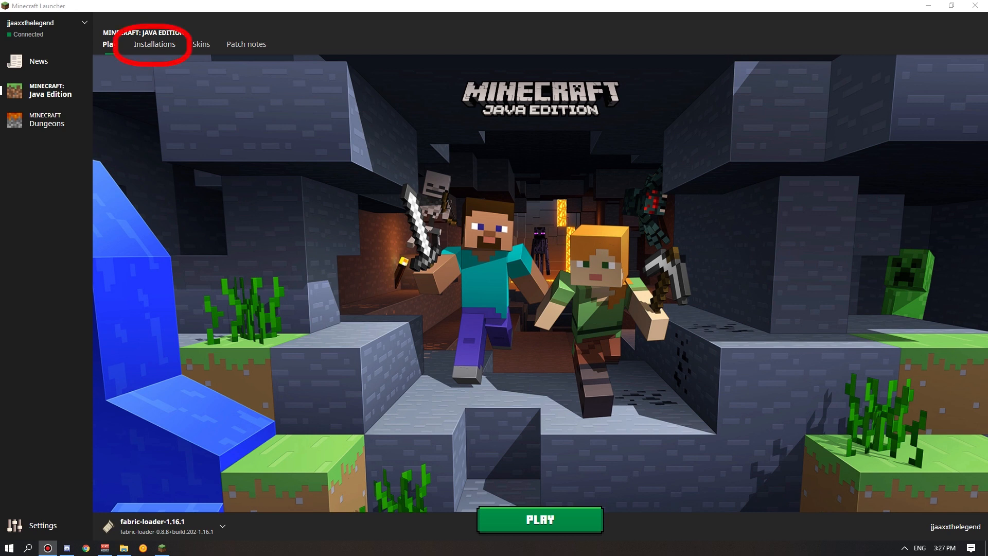
pyautogui.moveTo(155, 44)
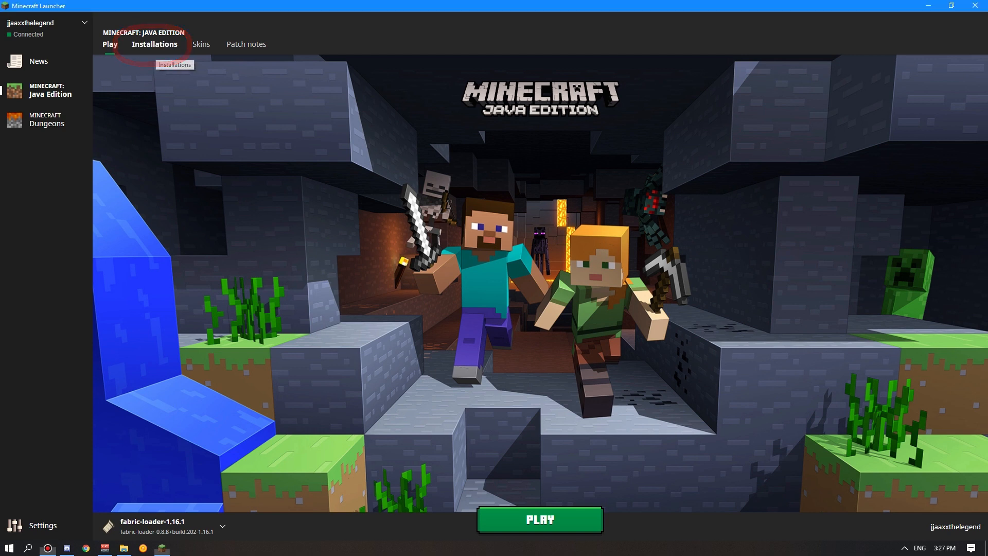
# - Open the Installations tab to see fabric-loader-1.16.1, Latest release, PVP and OptiFine
pyautogui.click(154, 44)
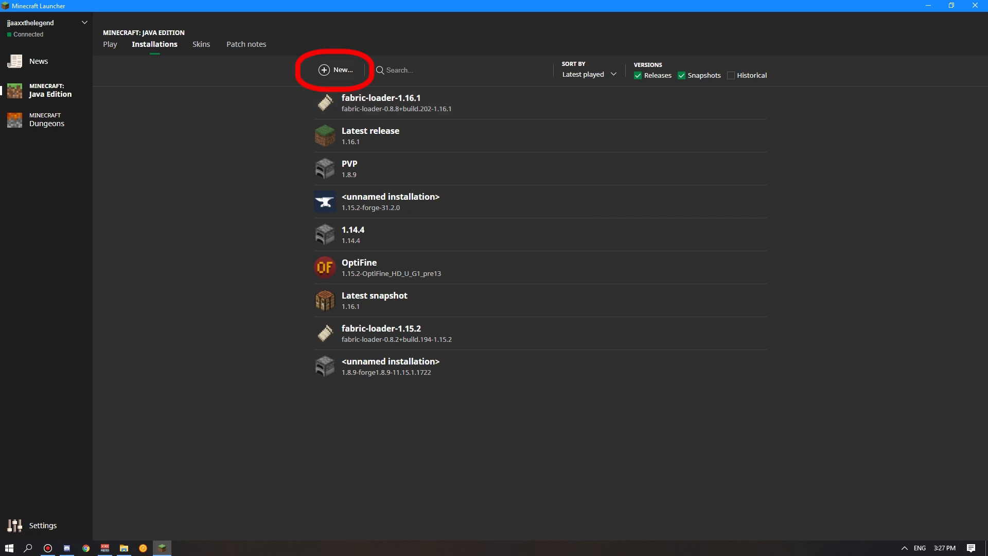
# - Start a new installation and enter 1.15.2 as its name
pyautogui.click(335, 70)
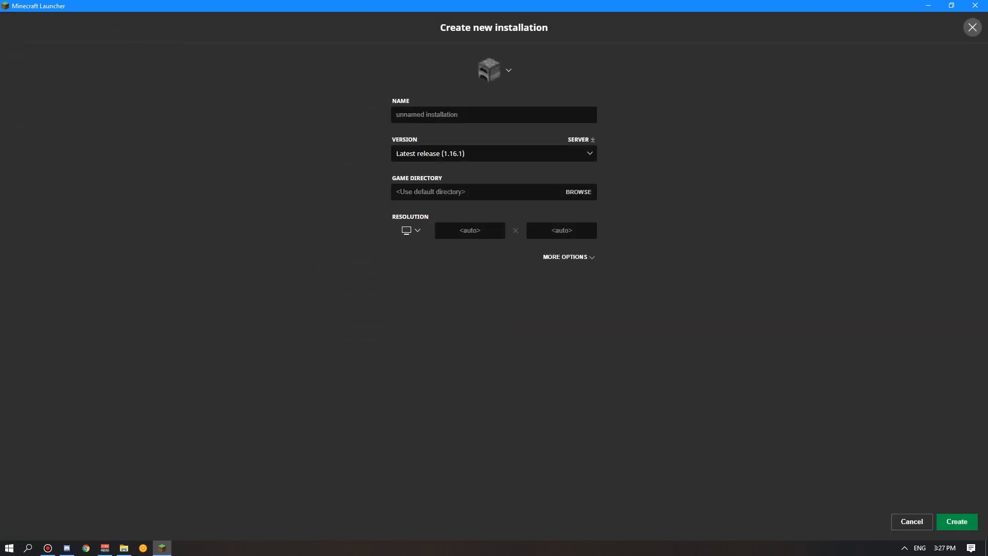
pyautogui.write('1')
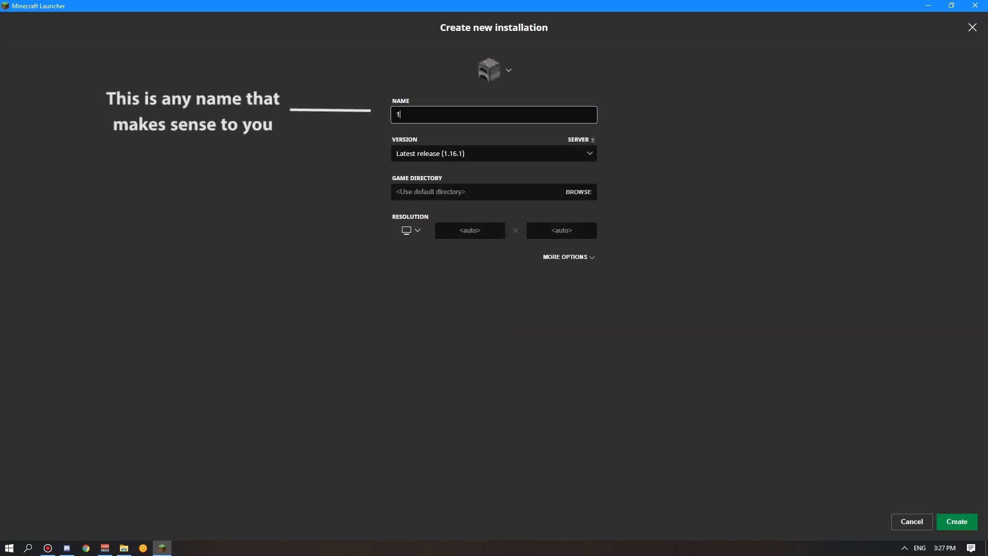
pyautogui.write('.15')
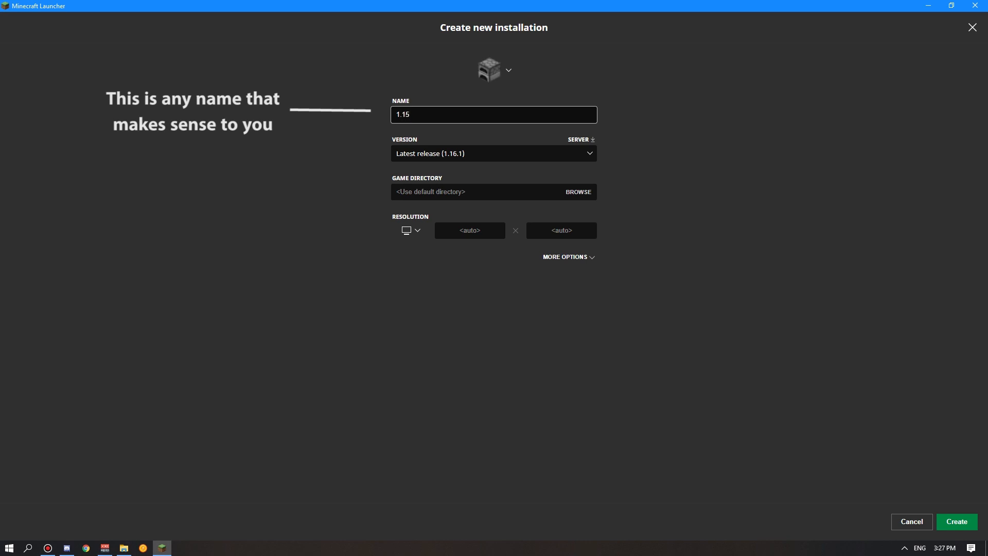
pyautogui.press('Backspace')
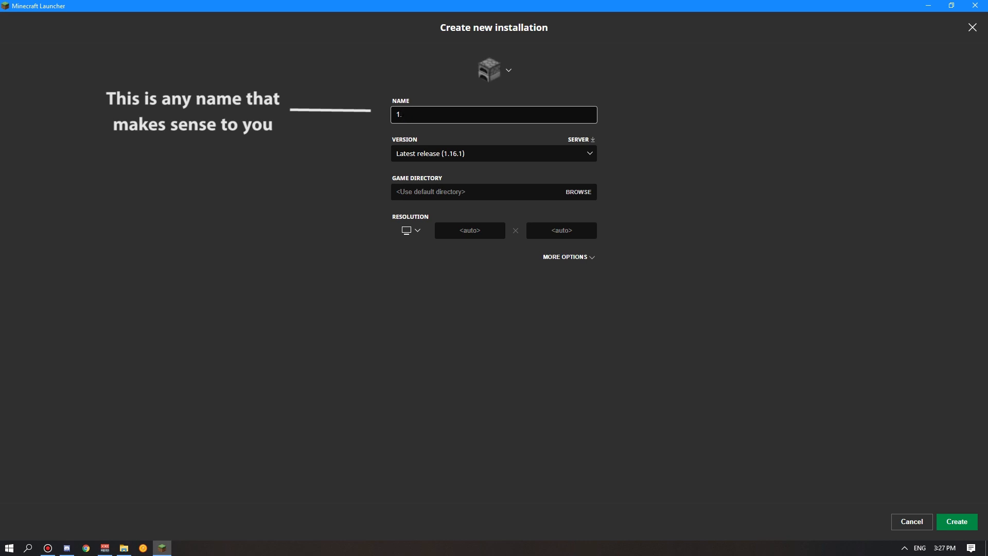
pyautogui.write('Pat')
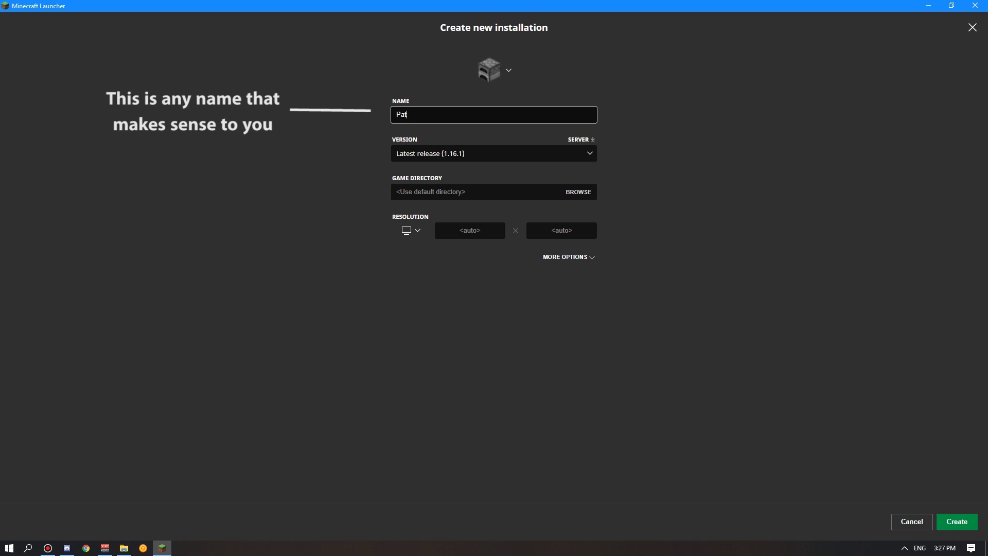
pyautogui.write('reon')
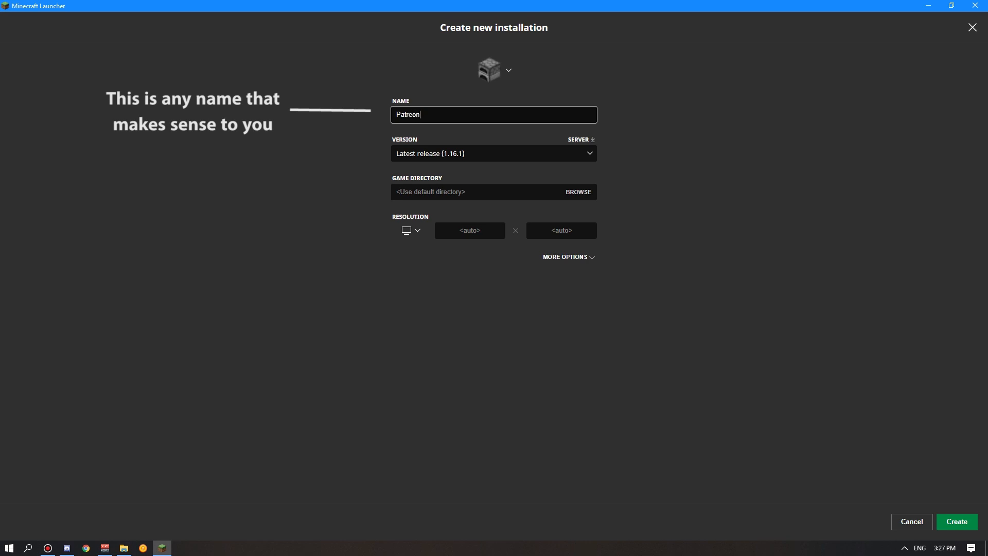
pyautogui.write('Serv')
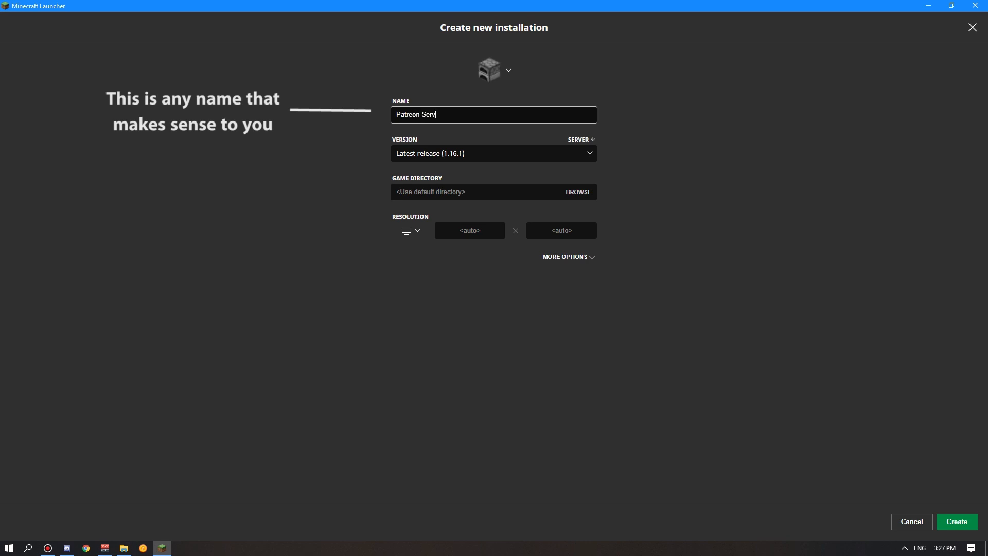
pyautogui.write('er')
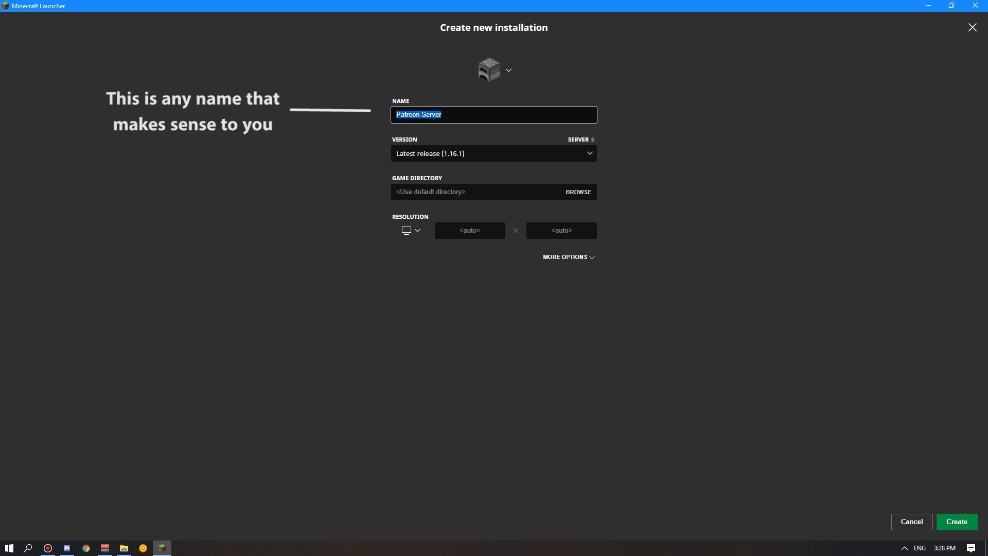
pyautogui.write('1.')
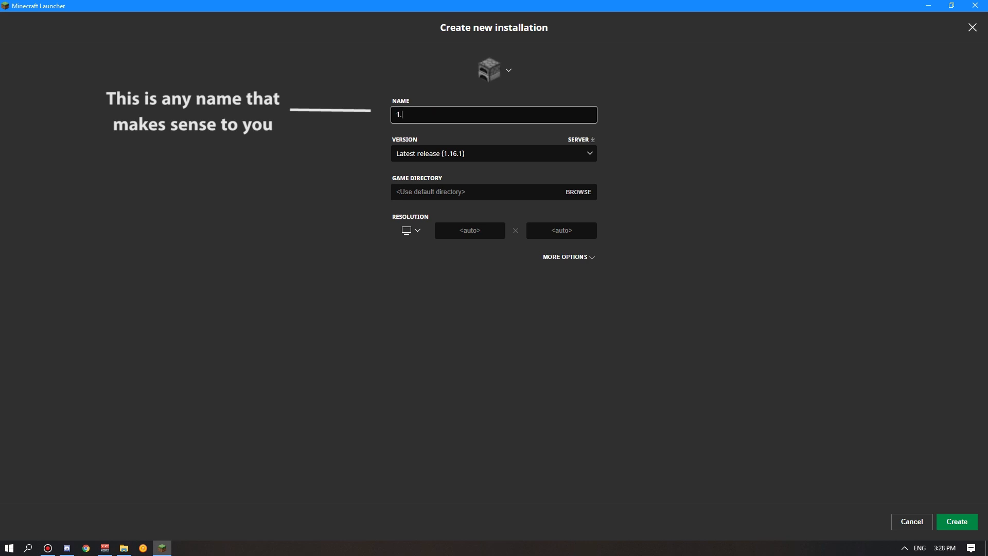
pyautogui.write('15')
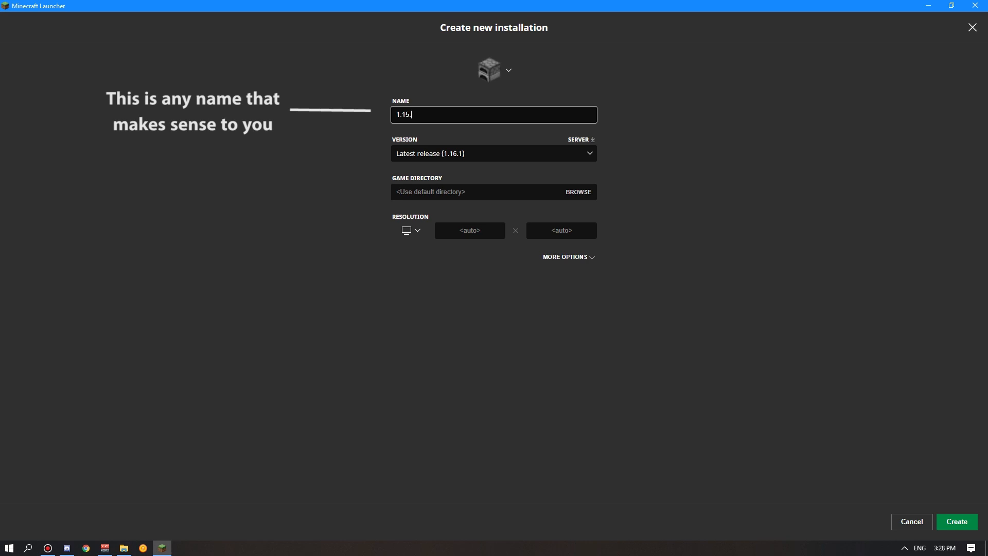
pyautogui.write('2')
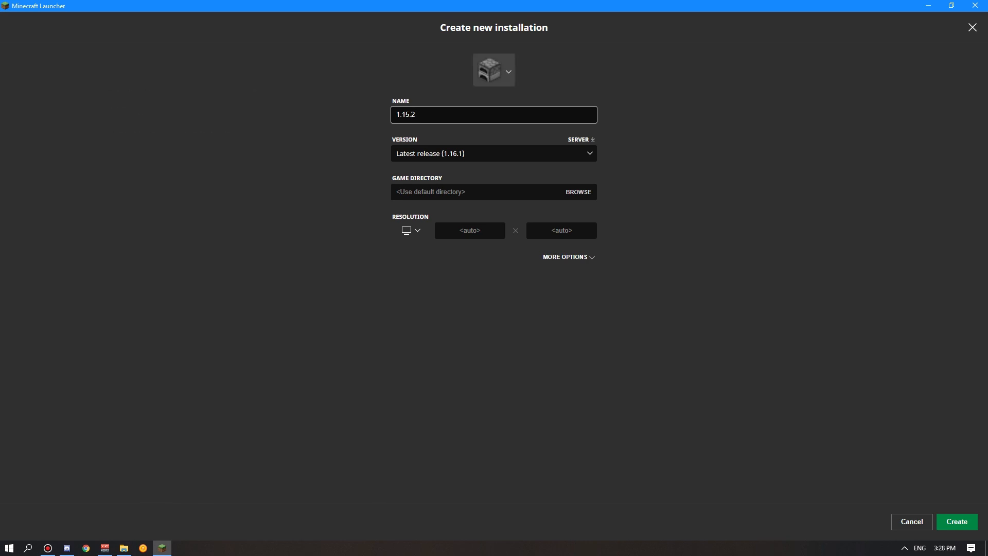
# - Replace the furnace icon with the cake block icon for the new installation
pyautogui.click(494, 69)
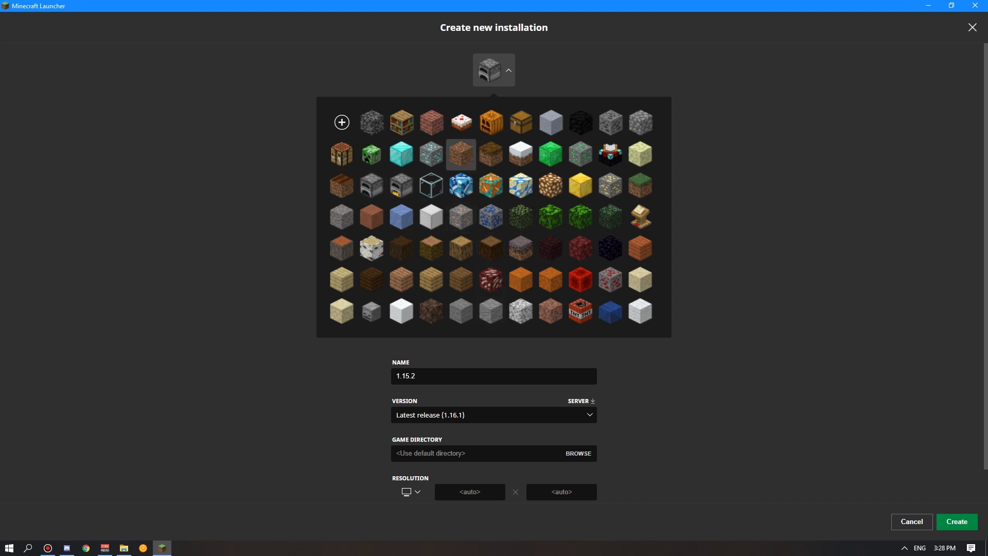
pyautogui.click(460, 123)
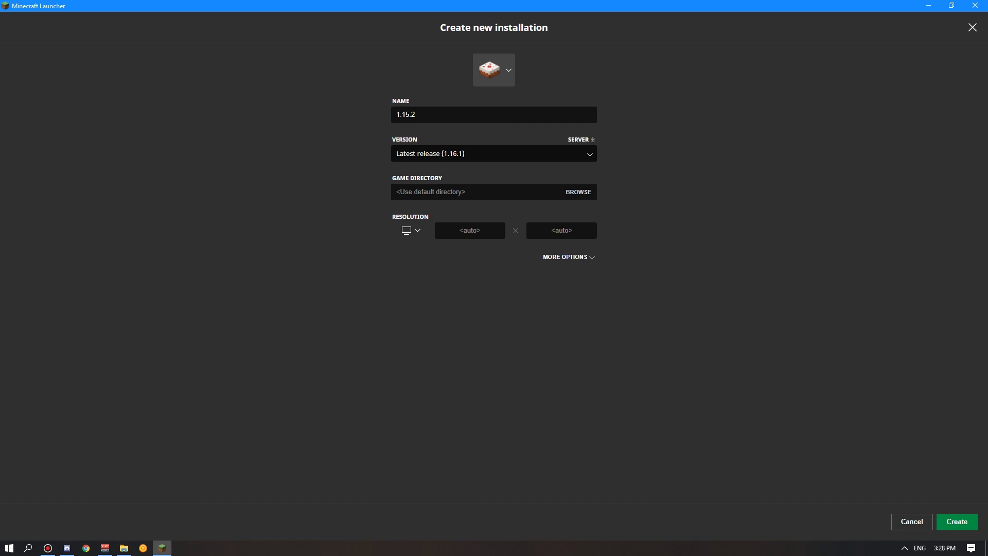
pyautogui.click(494, 153)
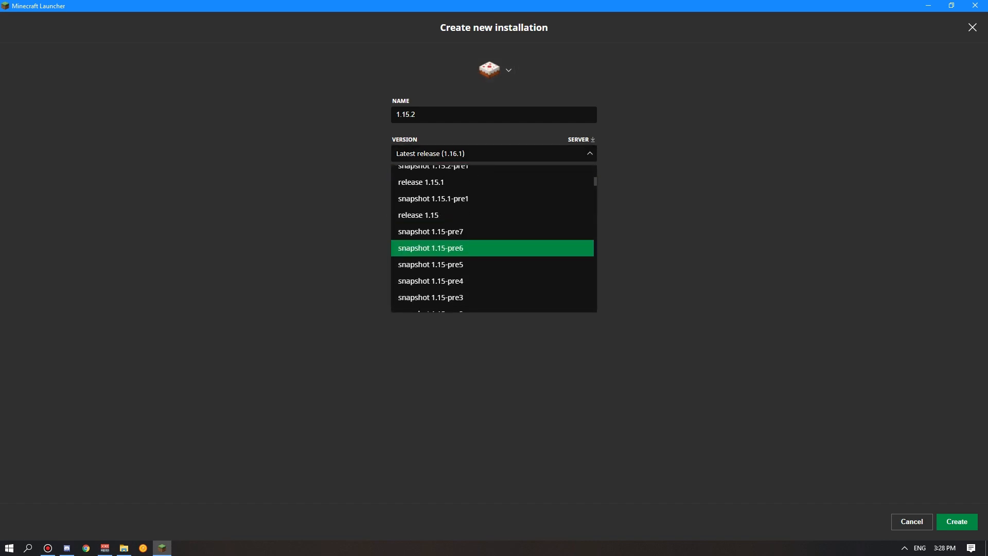
# - Scroll the version list and choose release 1.15.2 for the installation
pyautogui.scroll(3)
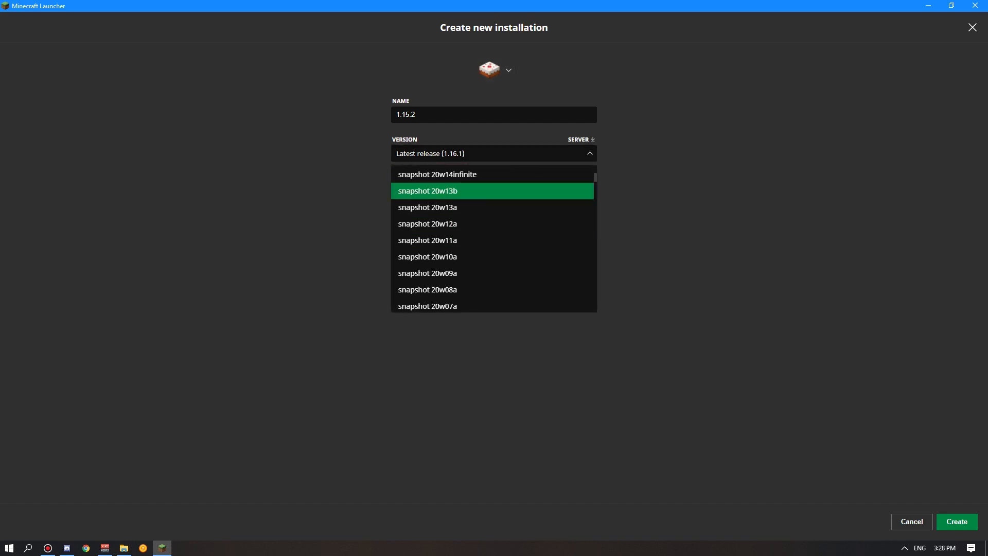
pyautogui.scroll(-3)
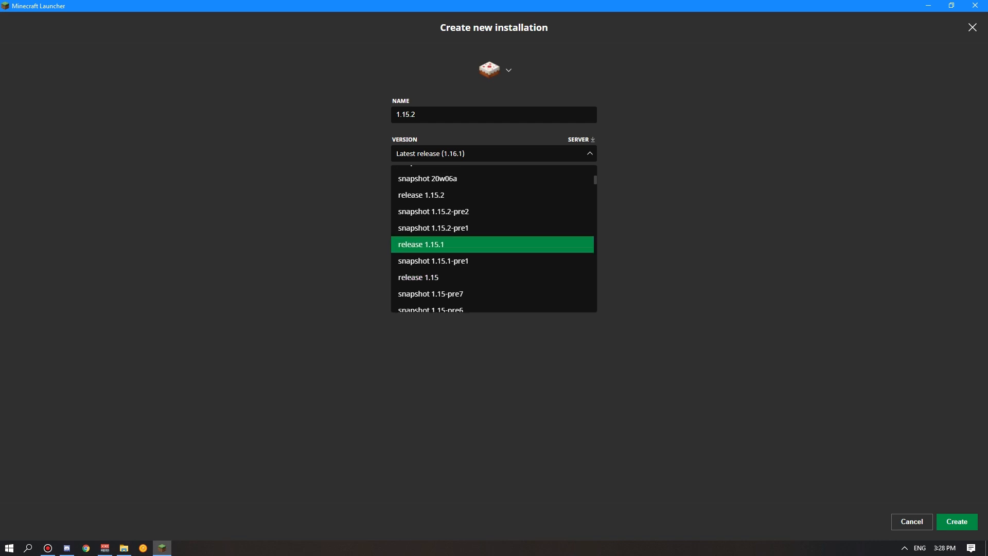
pyautogui.scroll(3)
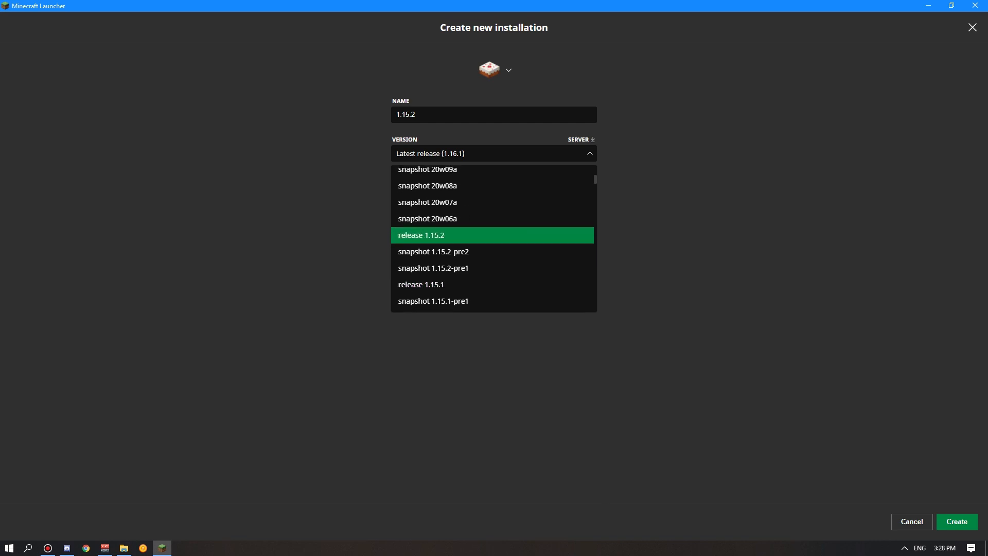
pyautogui.scroll(-3)
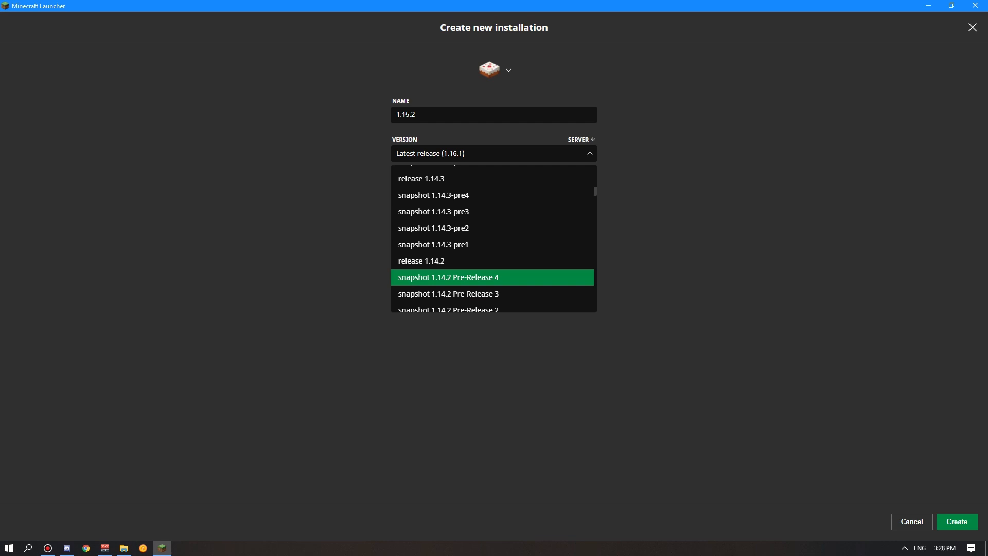
pyautogui.scroll(3)
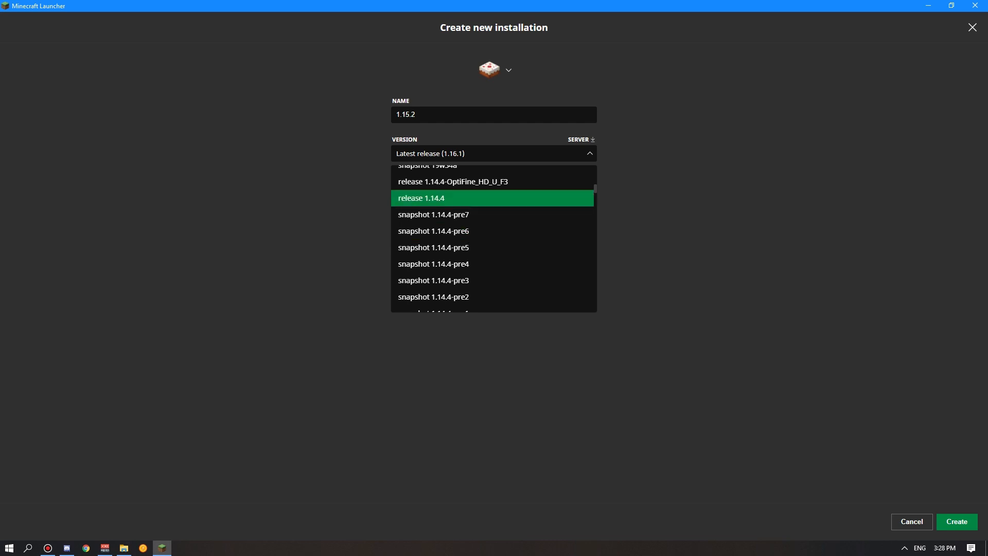
pyautogui.scroll(3)
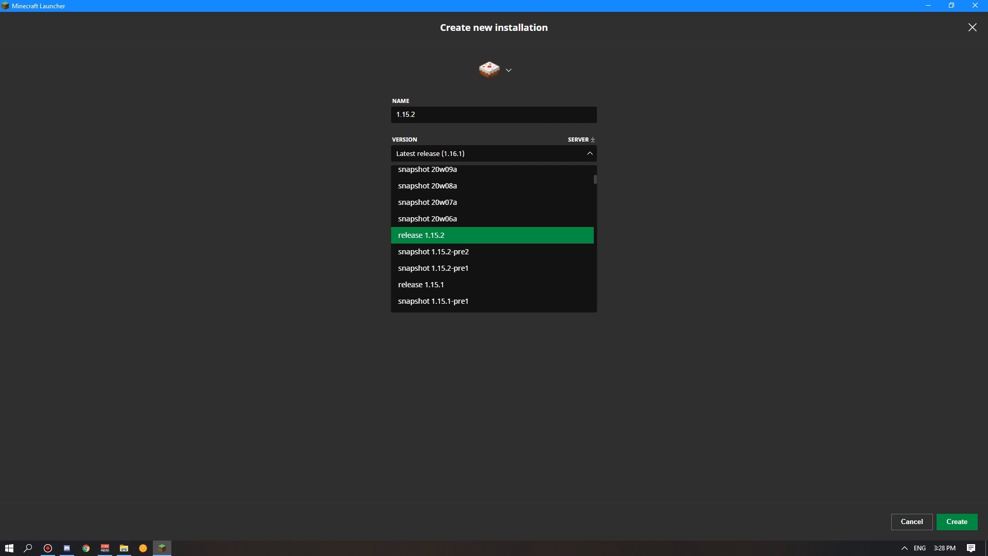
pyautogui.scroll(-3)
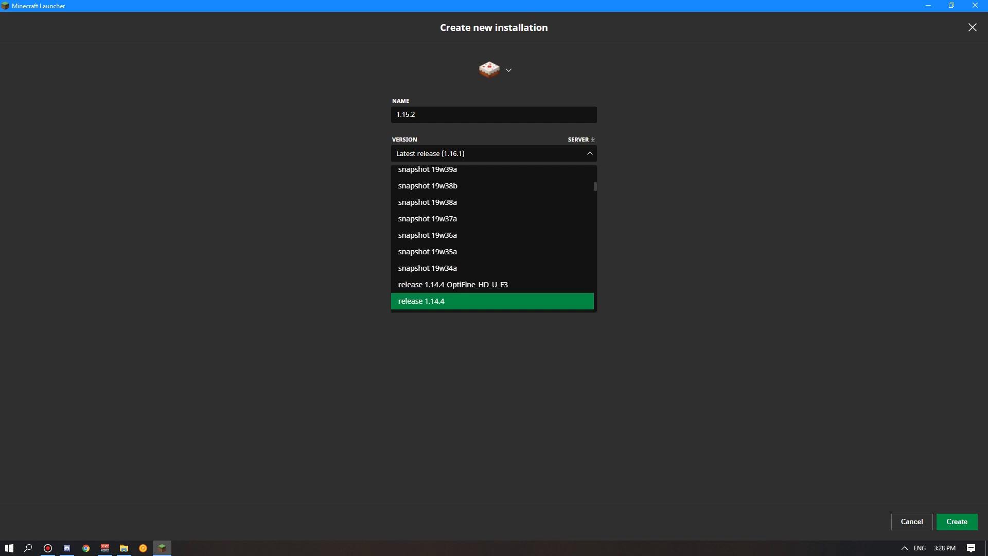
pyautogui.scroll(-3)
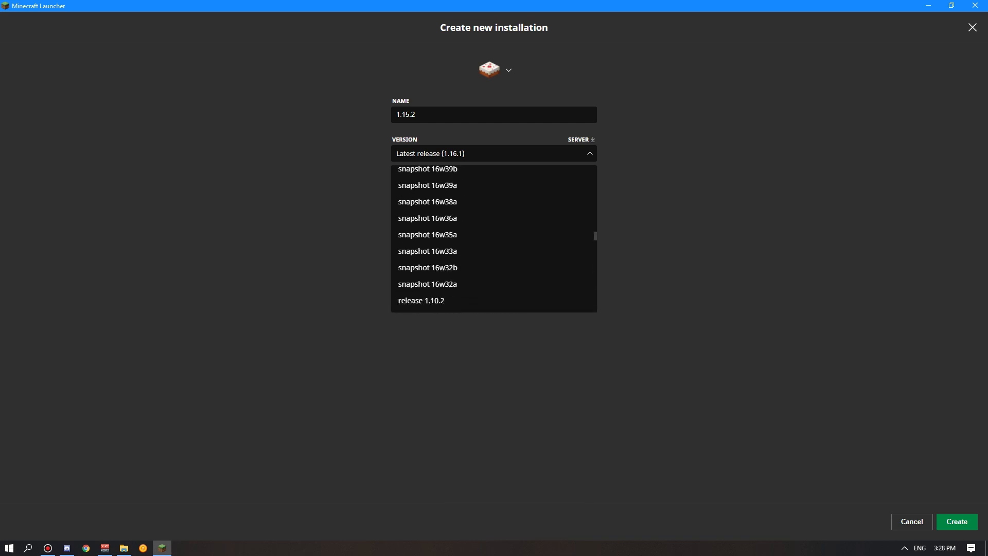
pyautogui.scroll(-3)
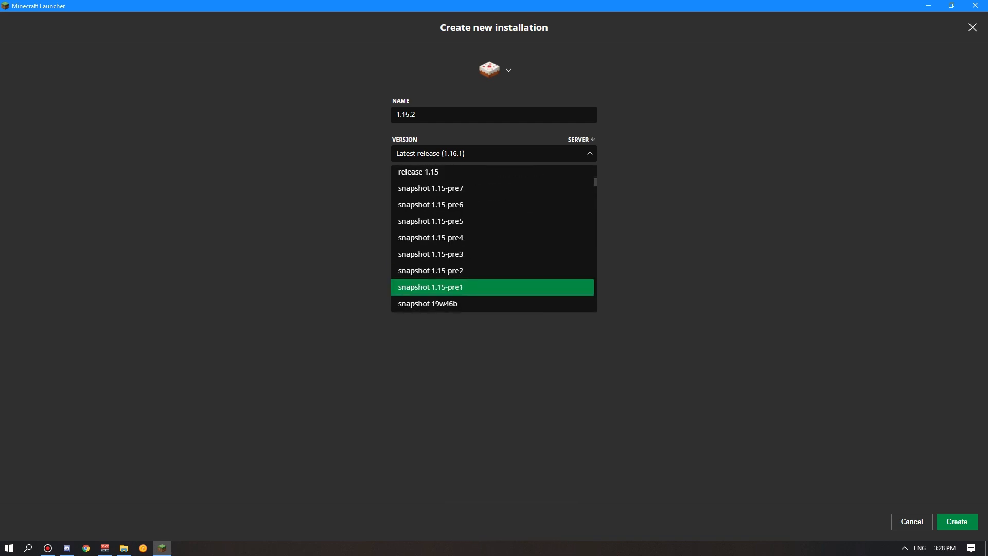
pyautogui.scroll(3)
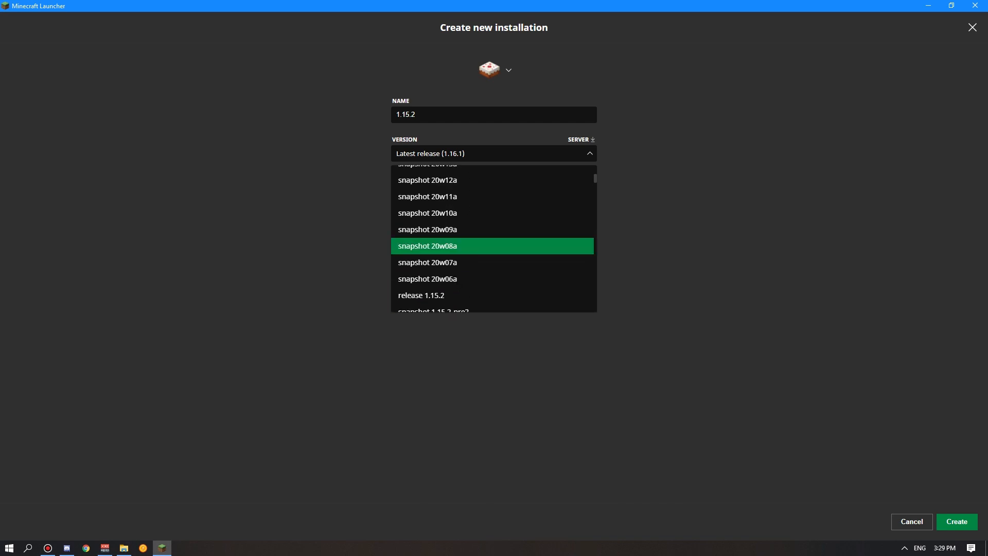
pyautogui.click(421, 295)
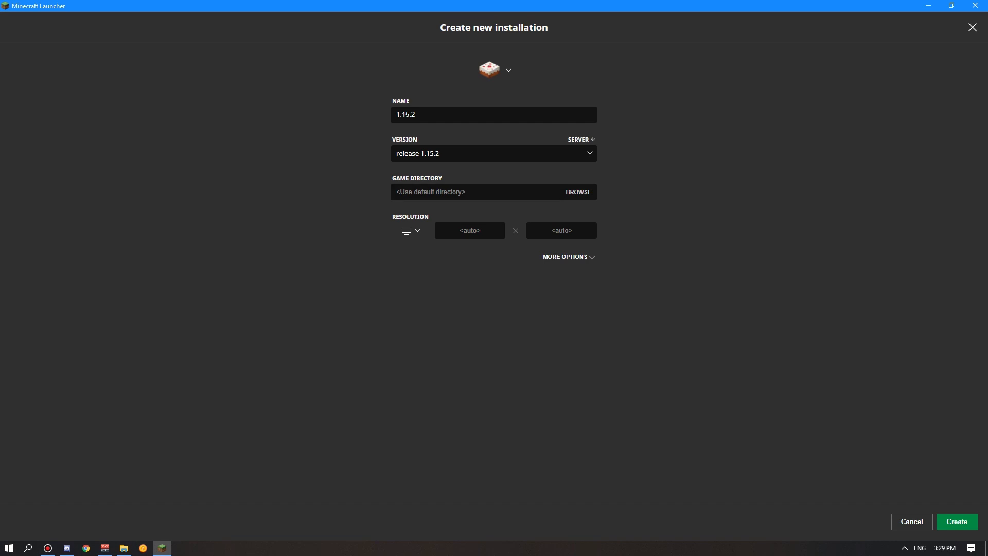
pyautogui.click(493, 153)
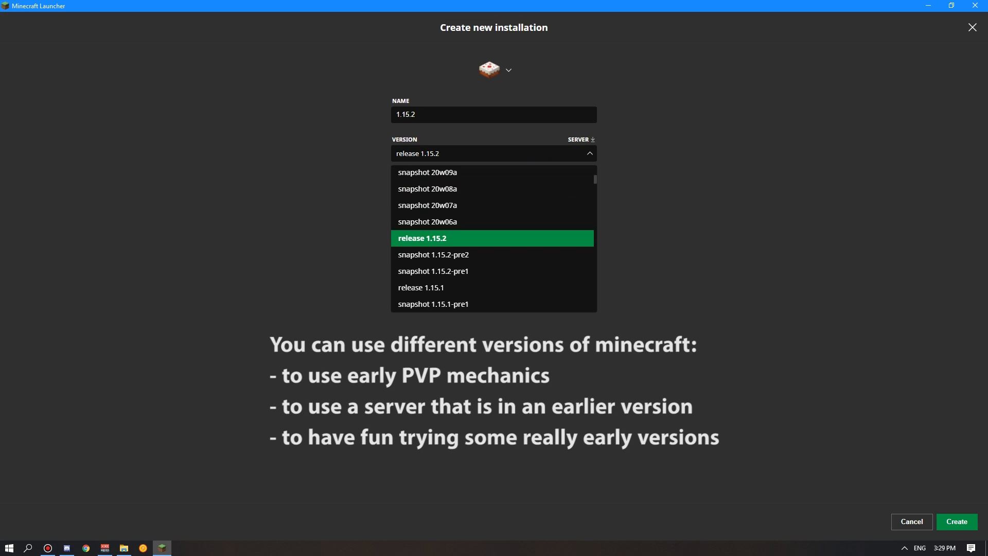
pyautogui.scroll(-3)
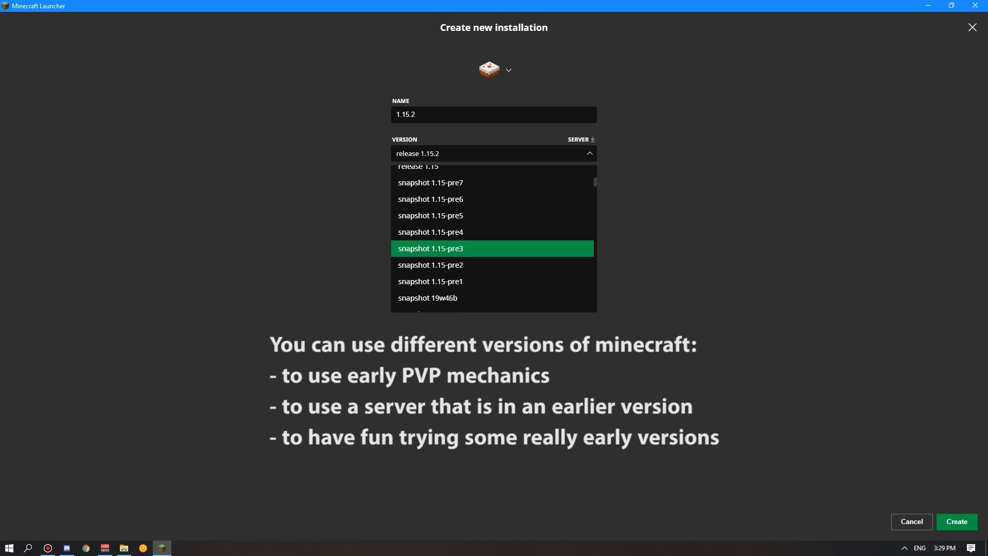
pyautogui.scroll(-3)
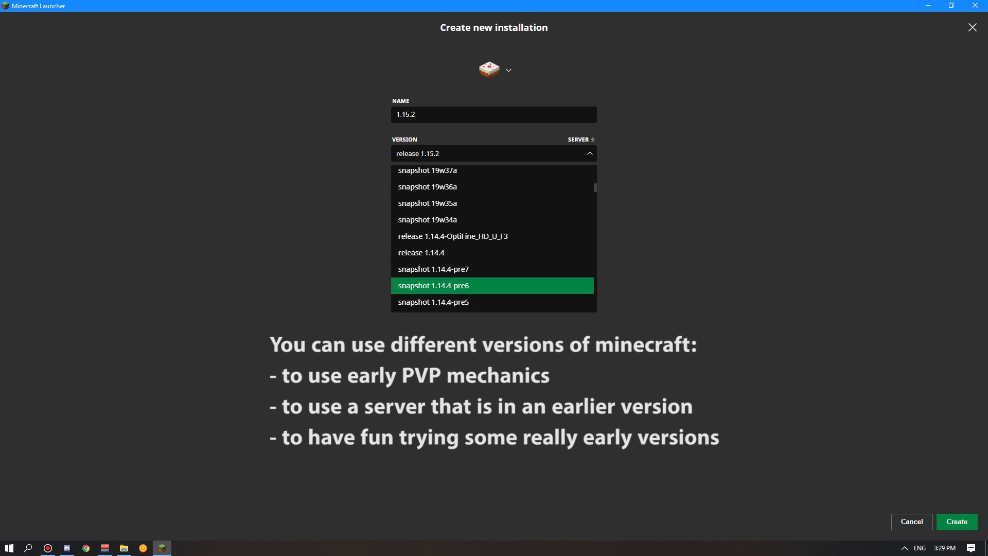
pyautogui.scroll(-3)
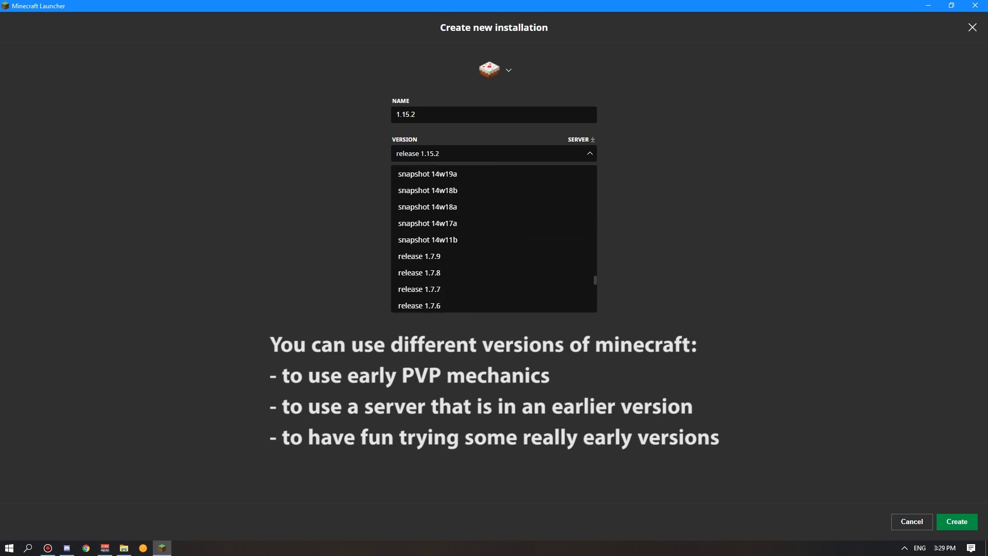
pyautogui.scroll(3)
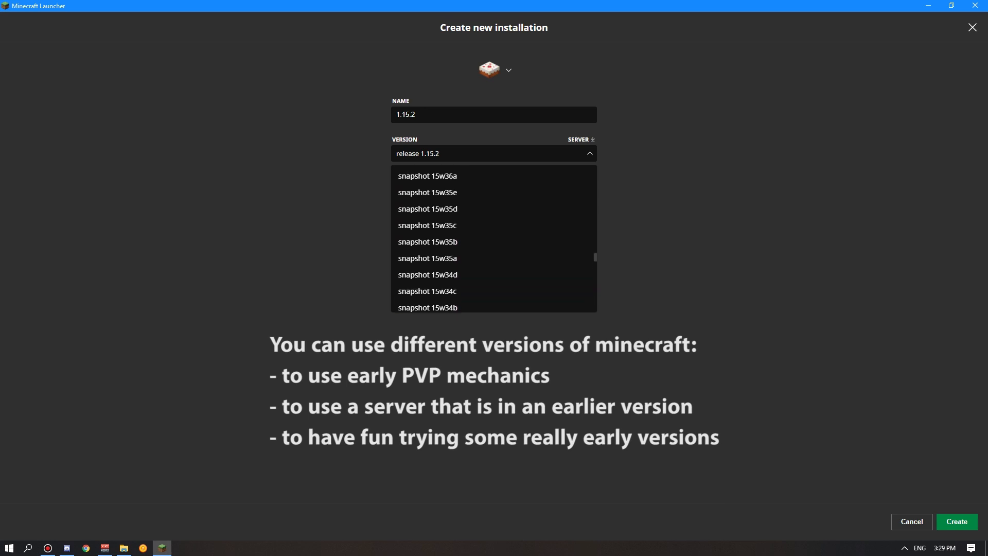
pyautogui.scroll(3)
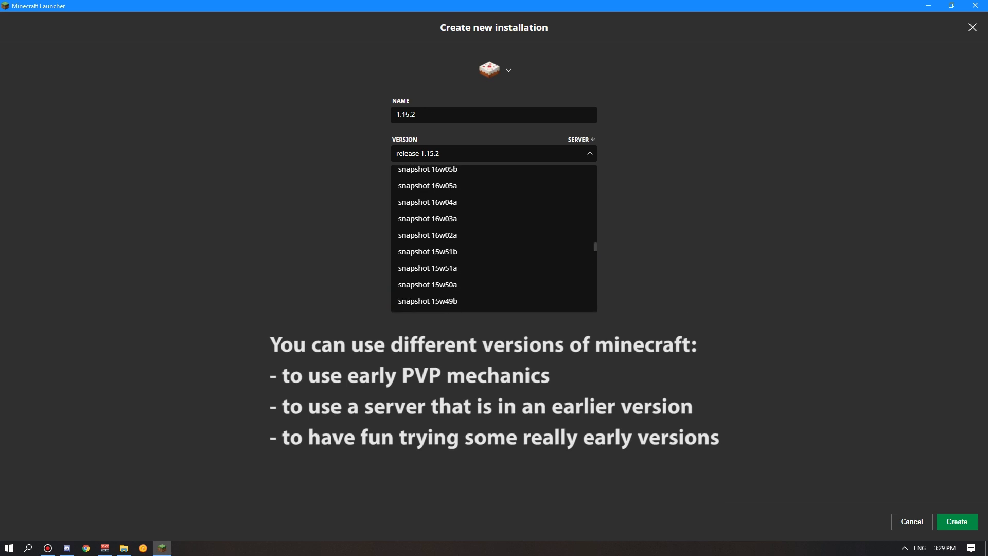
pyautogui.scroll(-3)
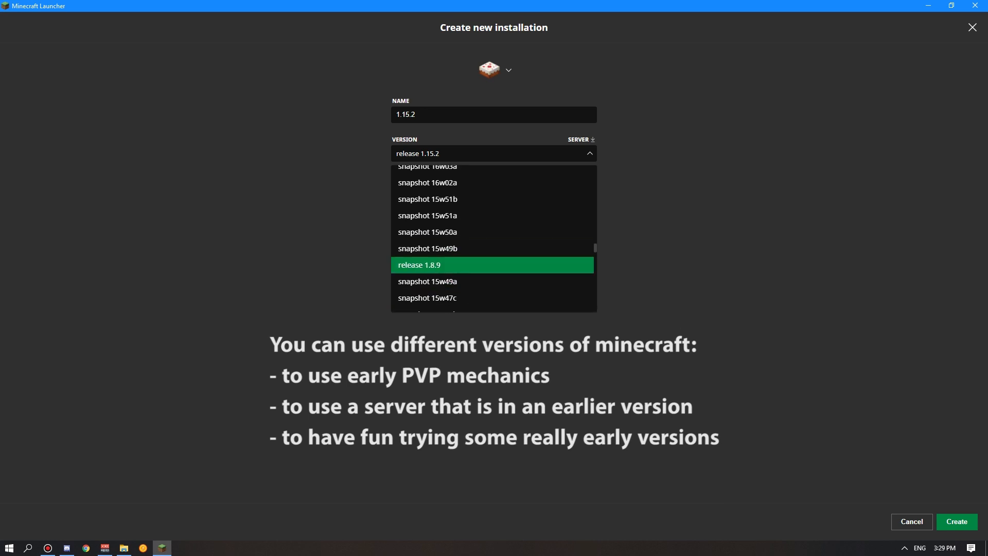
pyautogui.scroll(-3)
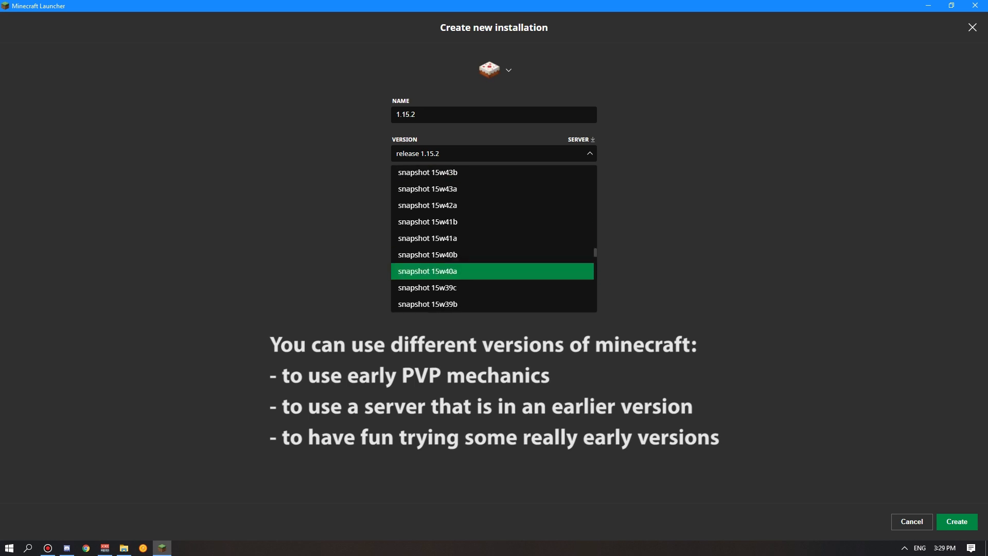
pyautogui.scroll(3)
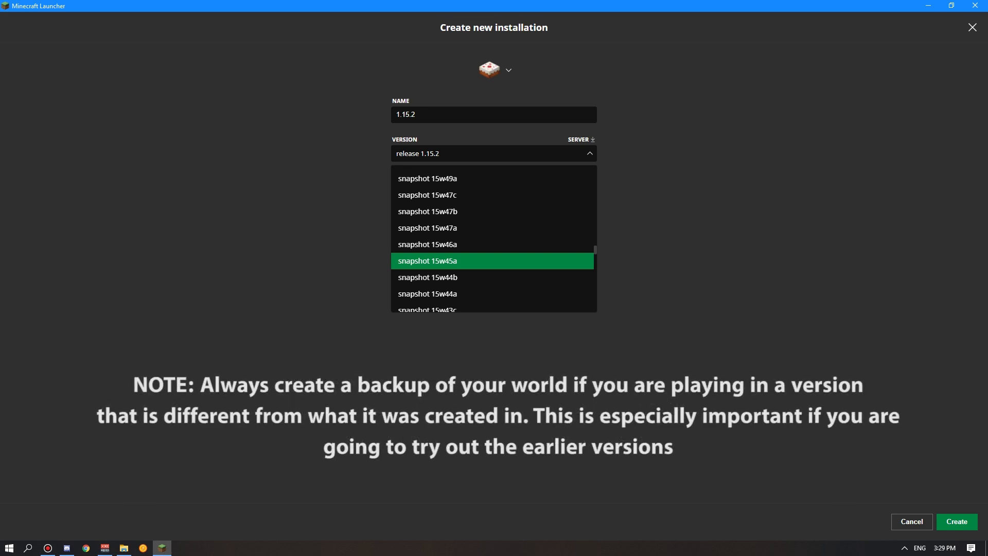
# - Scroll through the remaining versions, leaving release 1.15.2 selected
pyautogui.scroll(-3)
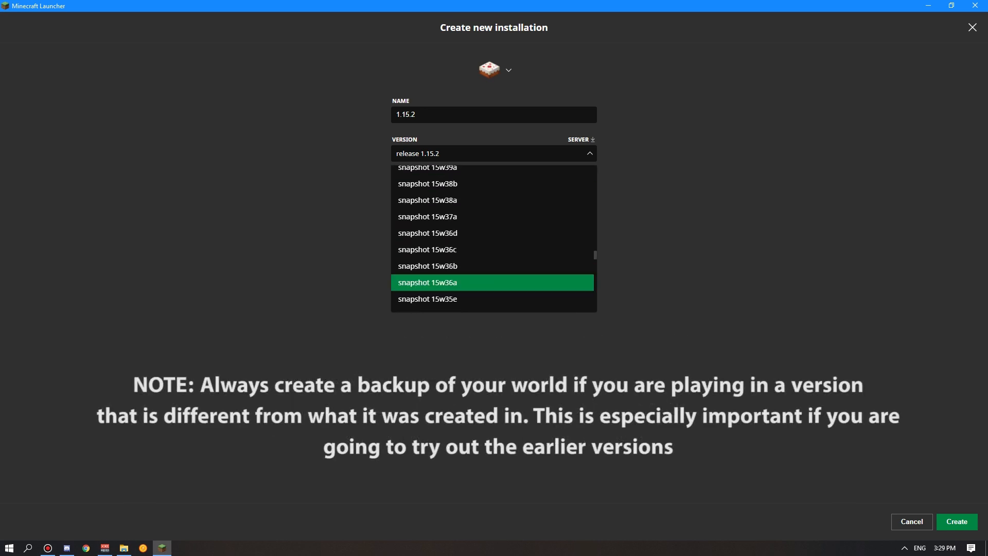
pyautogui.scroll(-3)
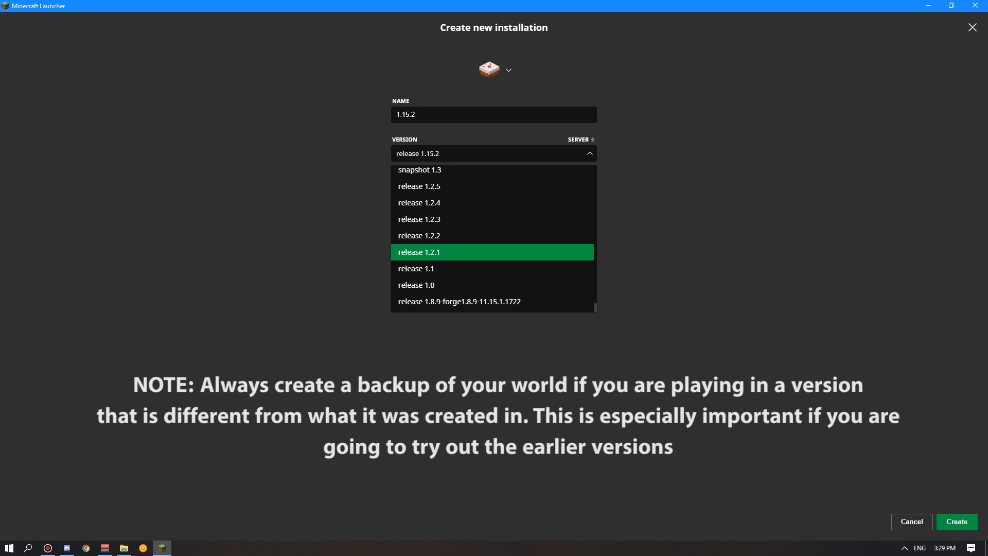
pyautogui.scroll(-3)
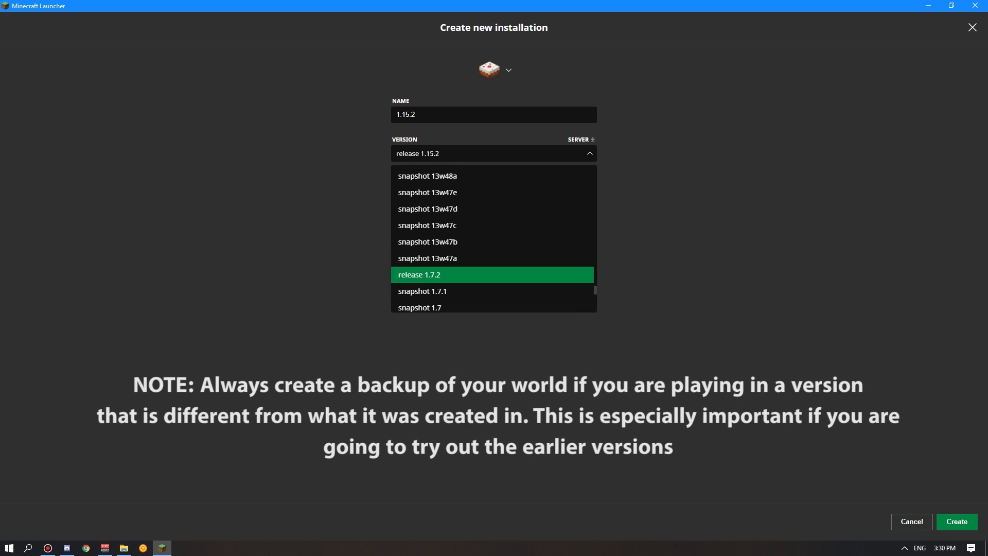
pyautogui.scroll(-3)
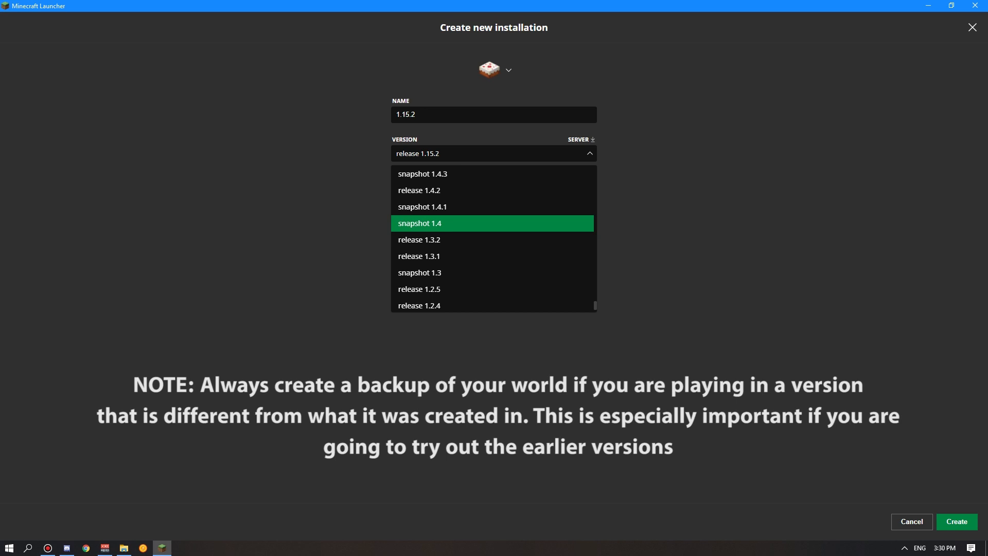
pyautogui.scroll(-3)
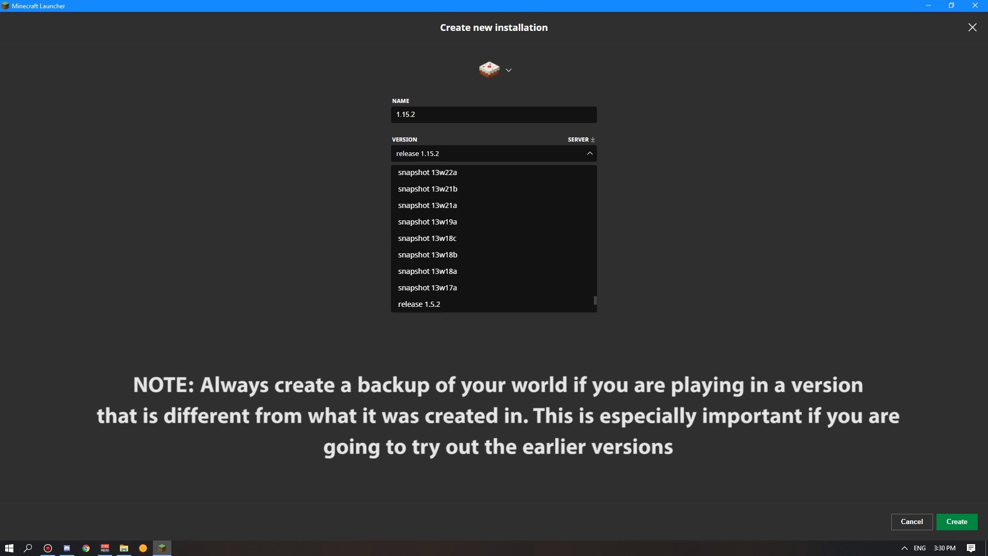
pyautogui.scroll(3)
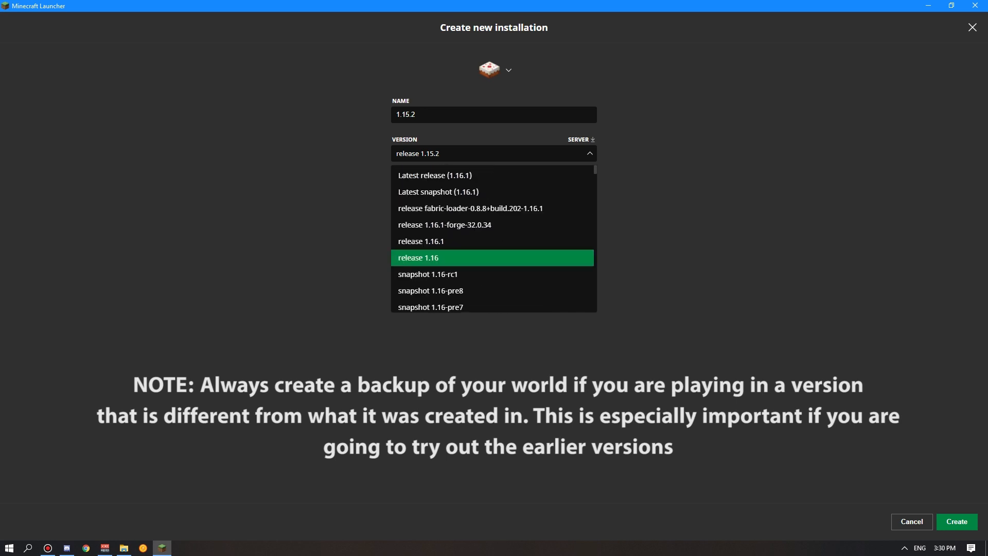
pyautogui.scroll(-3)
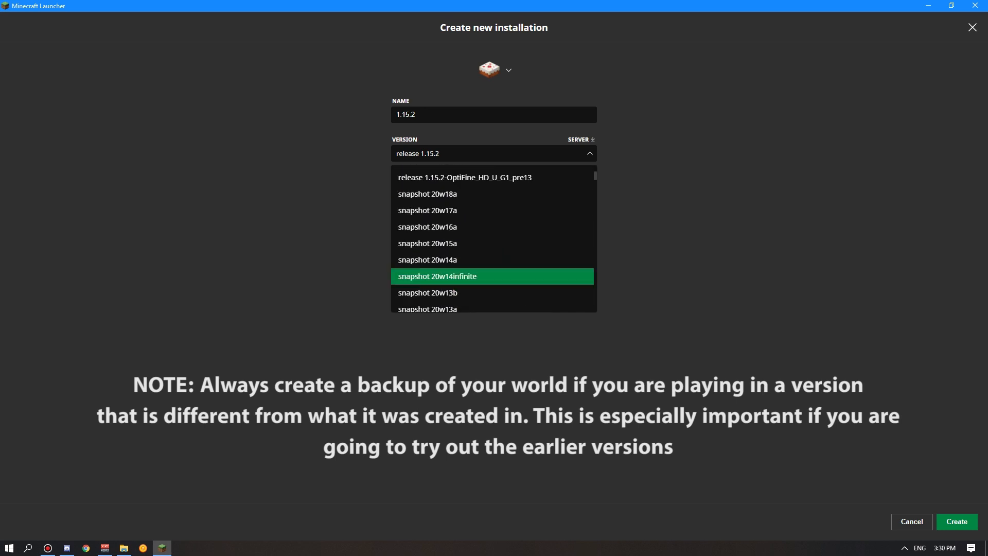
pyautogui.scroll(3)
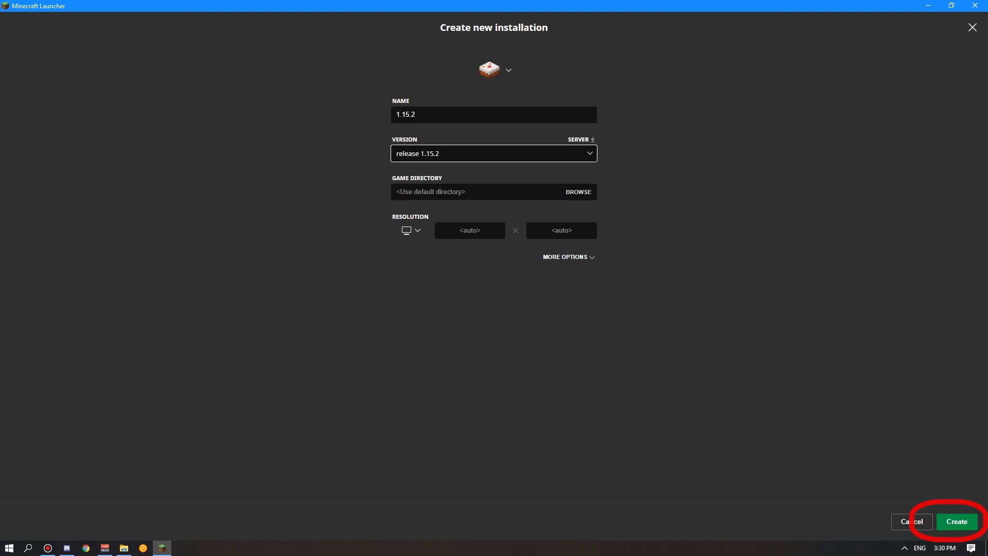
# - Create the cake-icon 1.15.2 installation and find it among the Play screen's versions
pyautogui.click(957, 521)
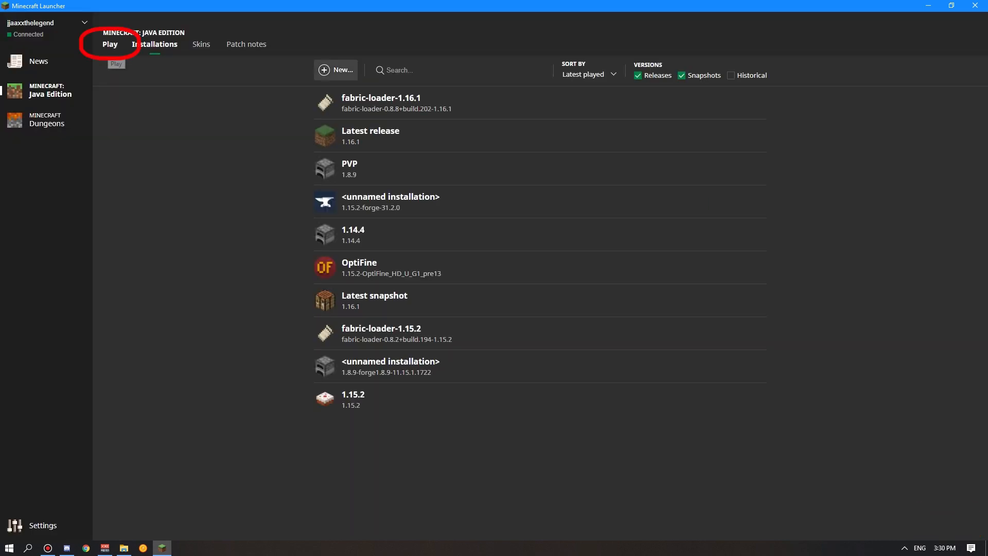
pyautogui.click(110, 44)
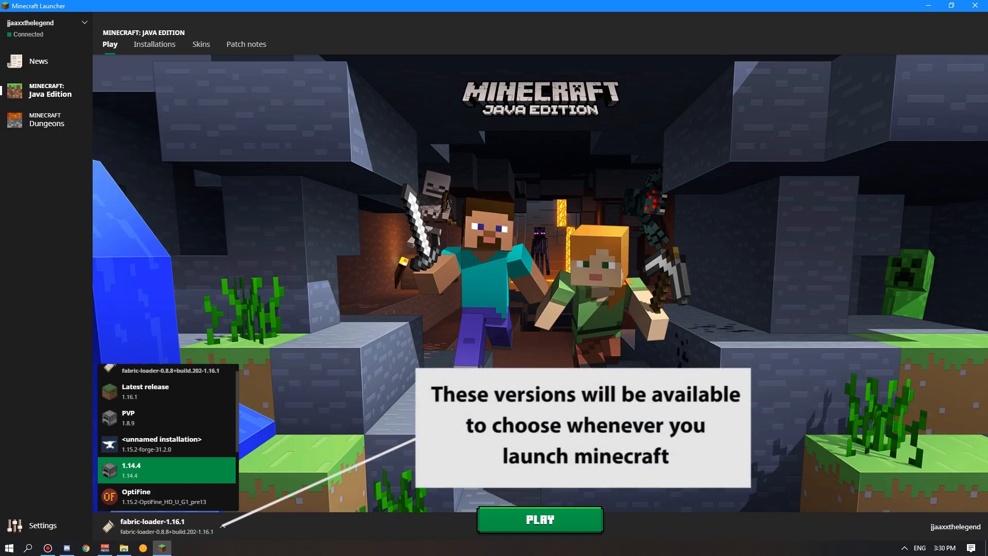
pyautogui.scroll(-3)
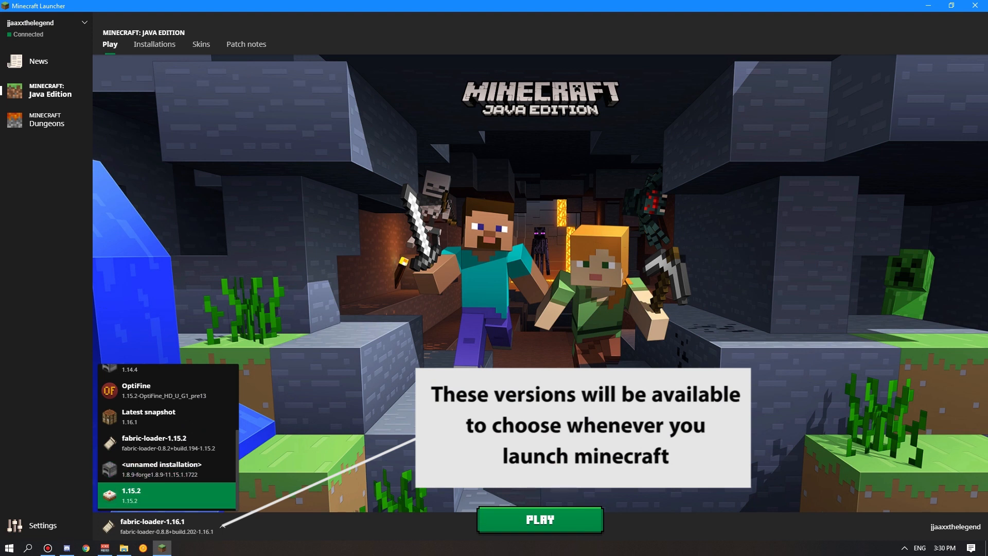